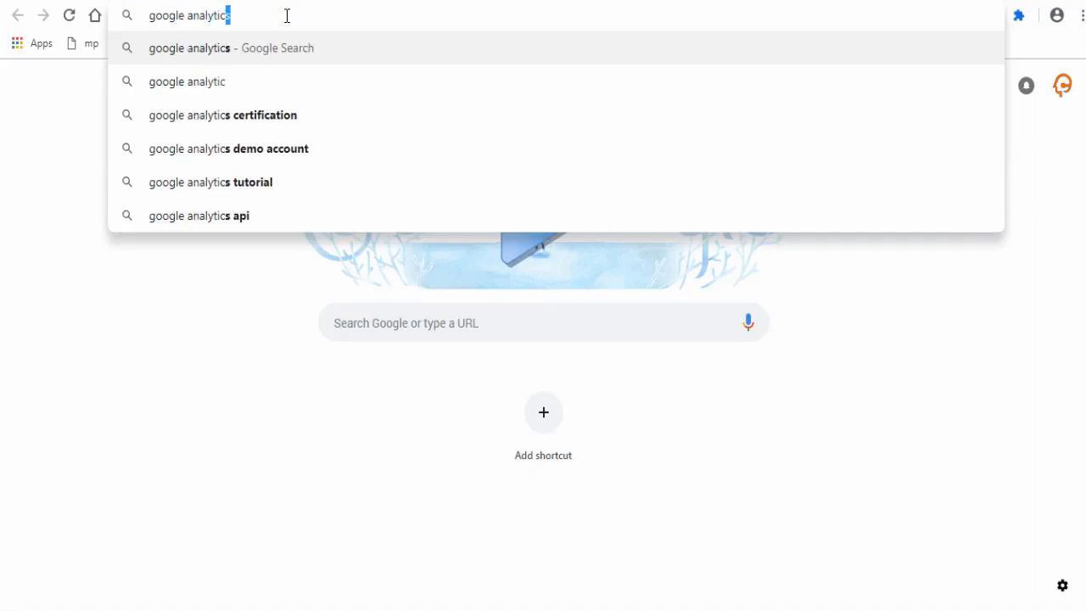
Search Google for 'google analytics' and open the official Google Analytics result
key(enter)
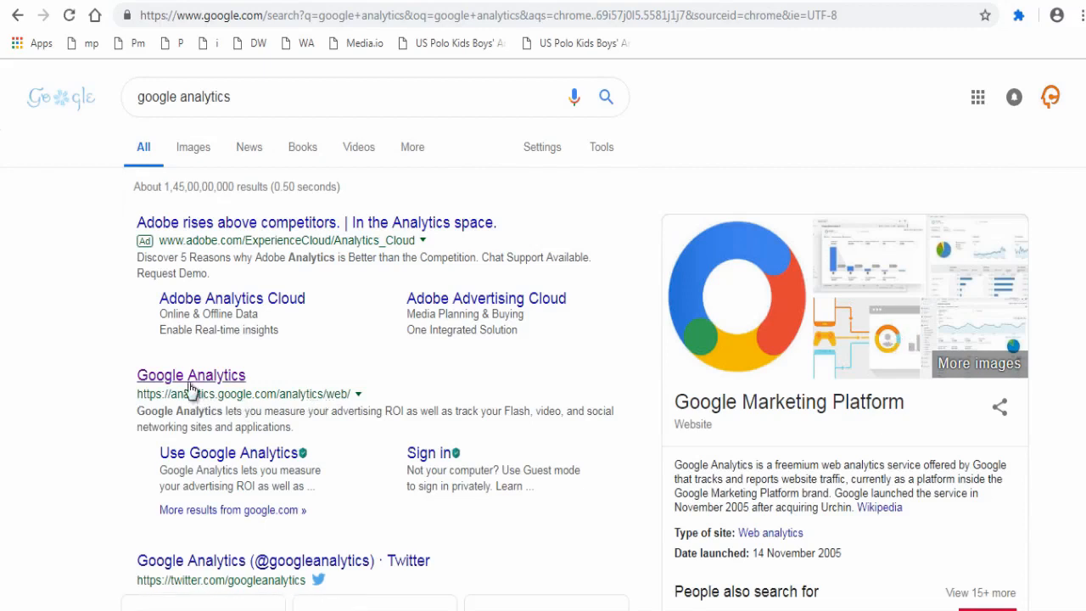
click(190, 375)
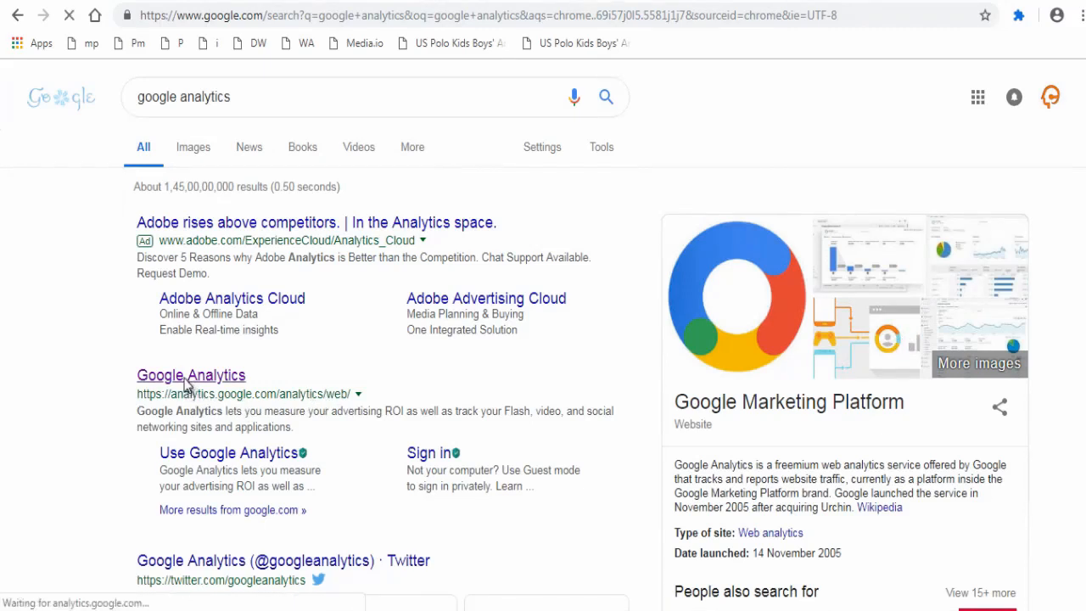
click(190, 376)
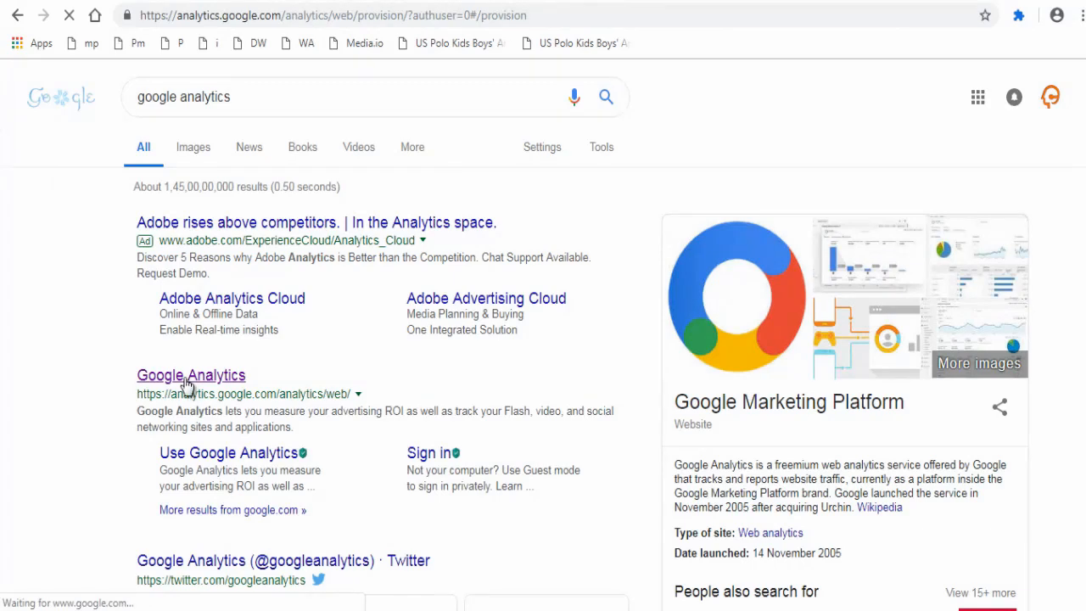
Load the Google Analytics welcome page with its three-step getting-started overview
click(191, 375)
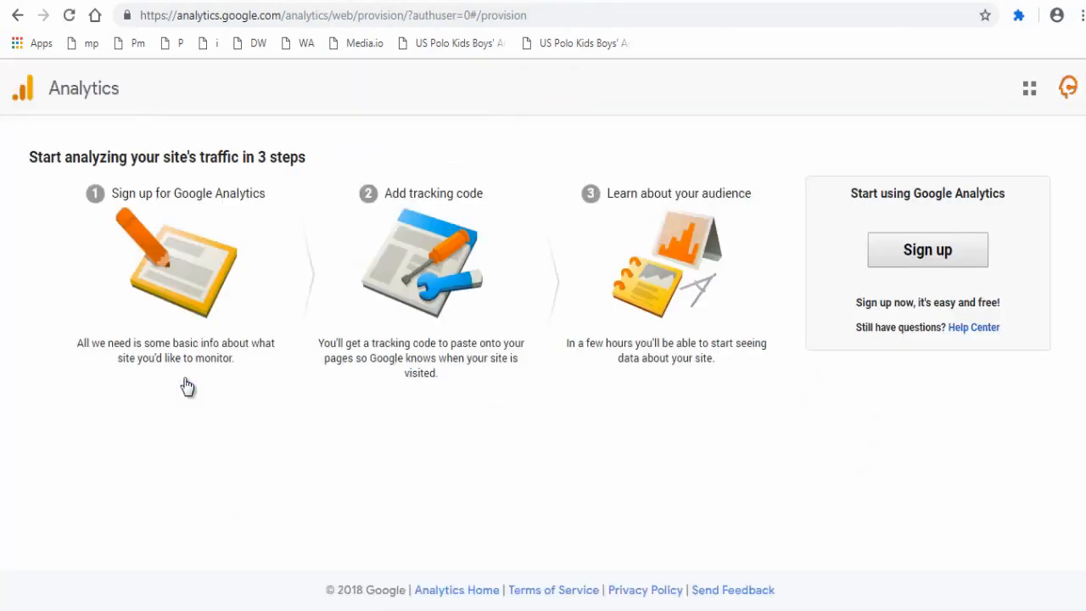
mouse_move(475, 421)
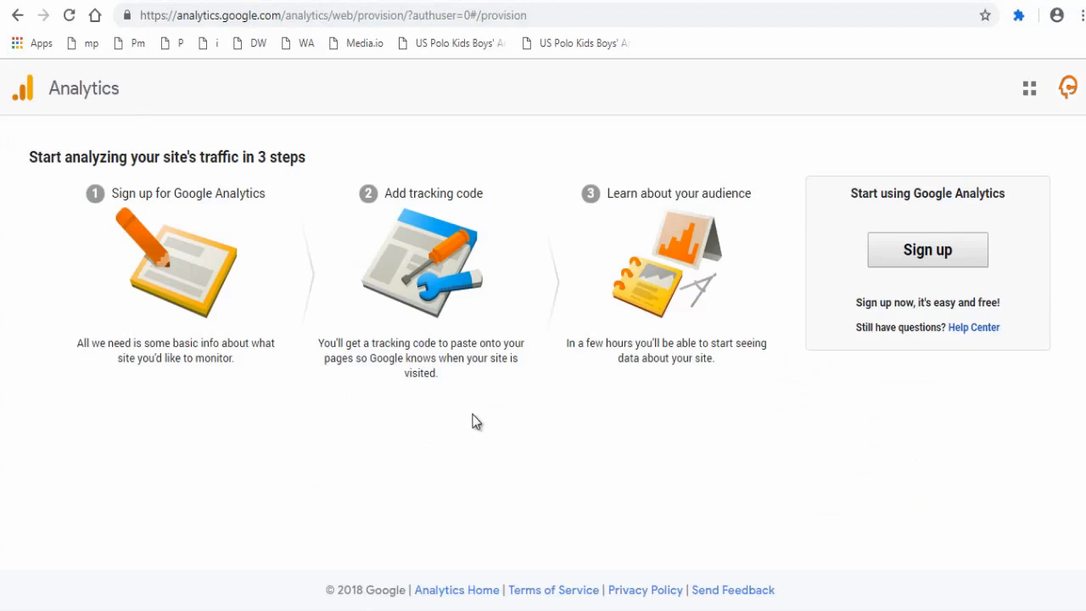
mouse_move(941, 418)
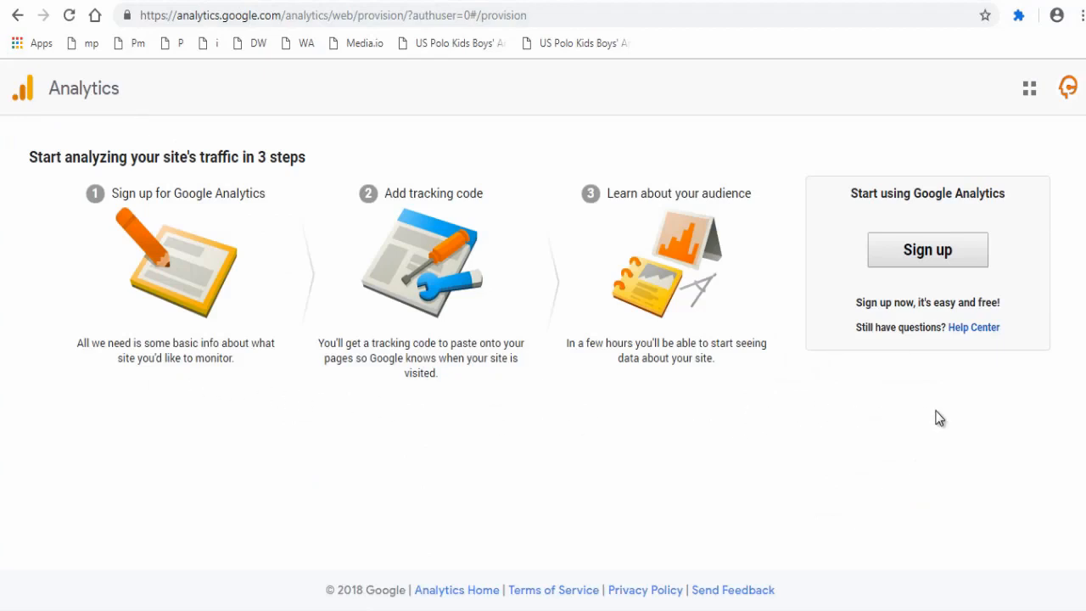
mouse_move(940, 265)
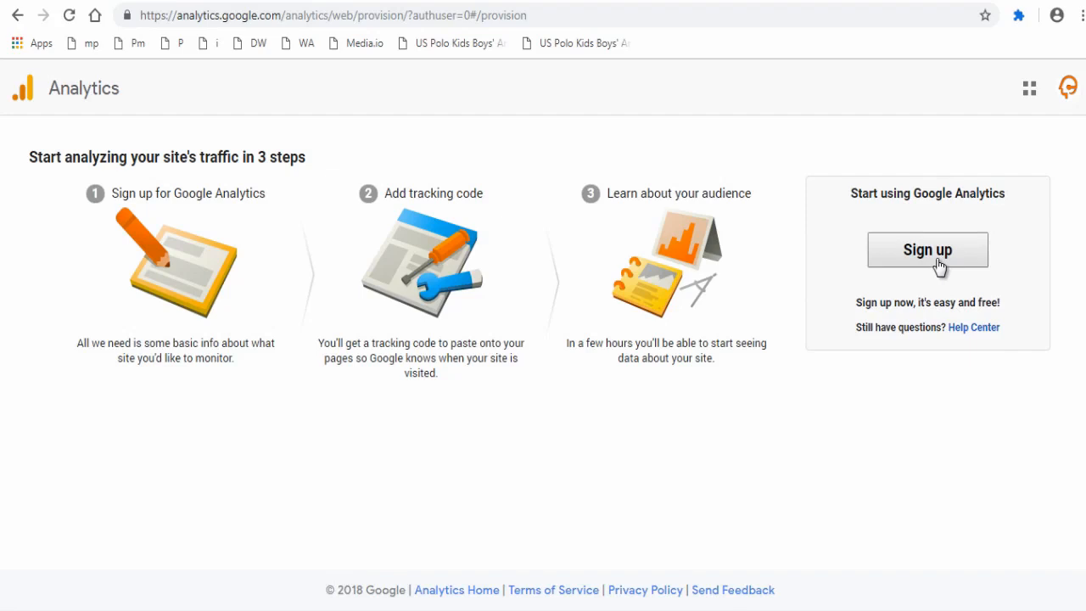
Sign up for a new Analytics account and choose Website as the thing to track
click(926, 249)
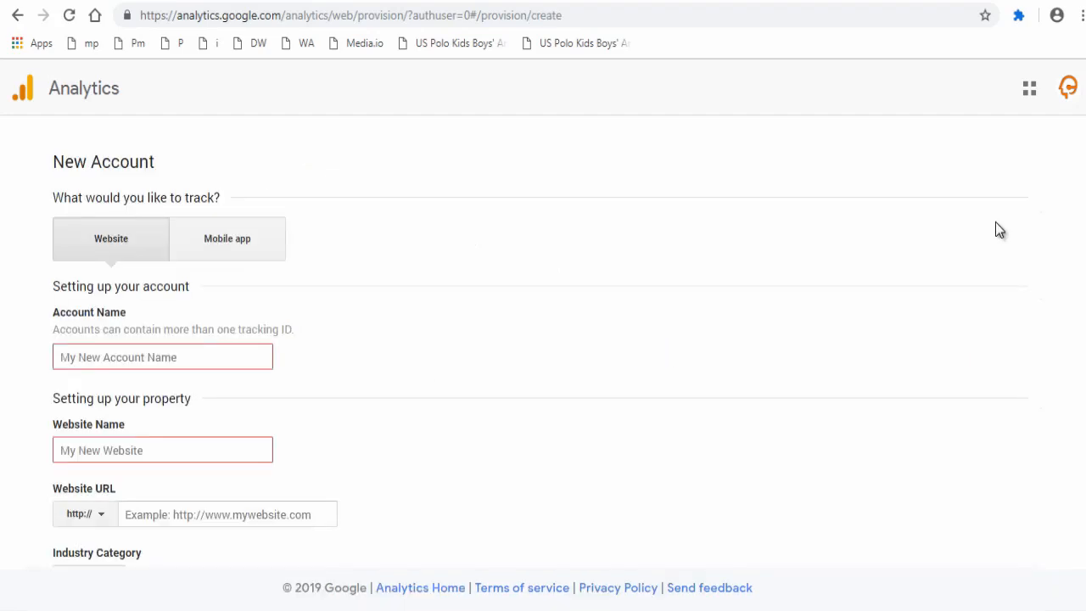
mouse_move(71, 186)
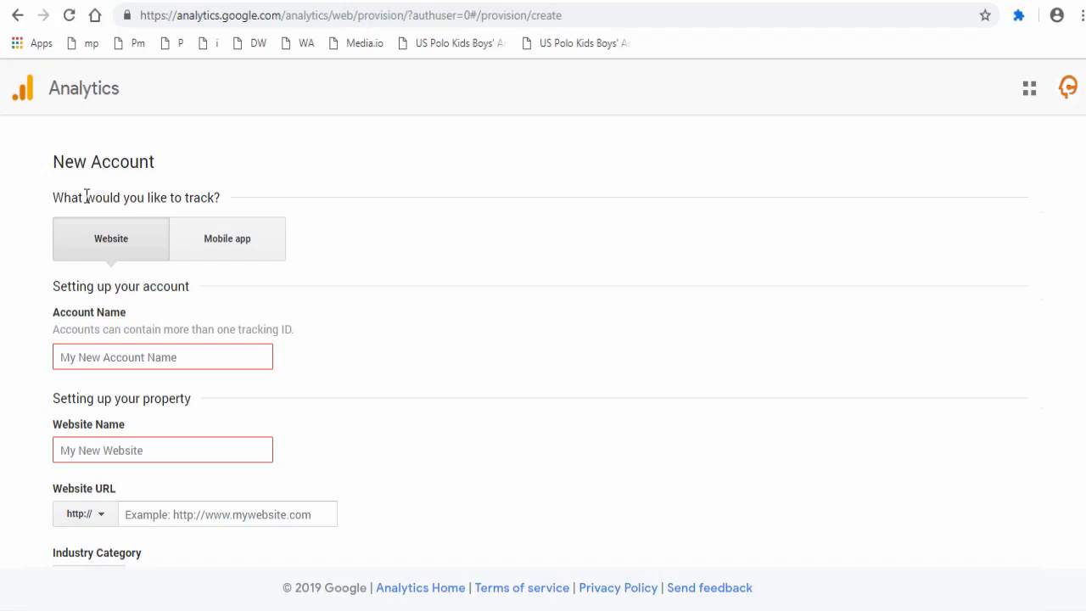
mouse_move(90, 187)
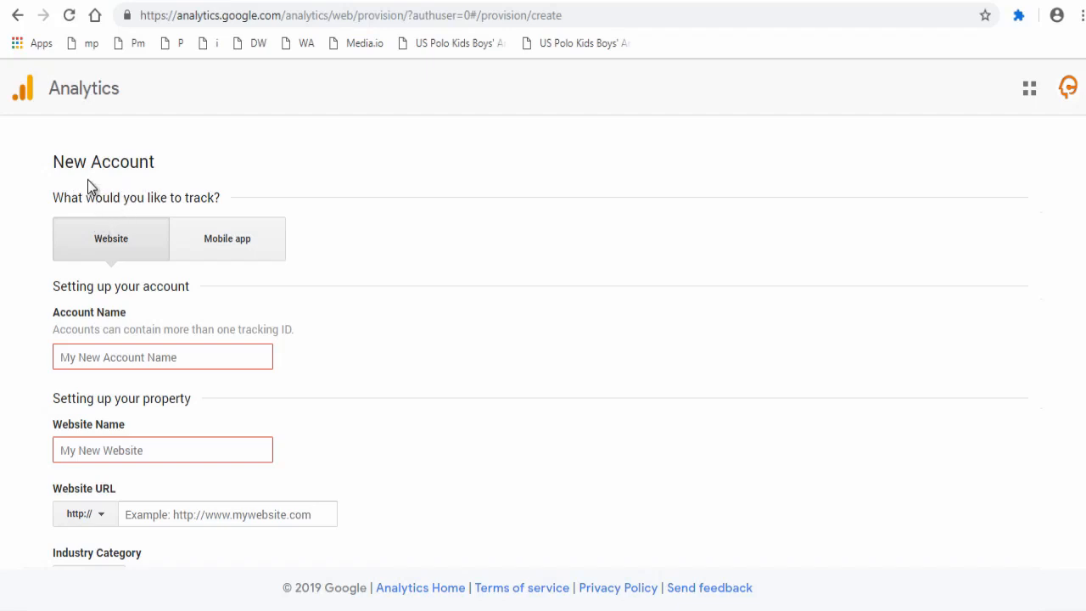
mouse_move(102, 254)
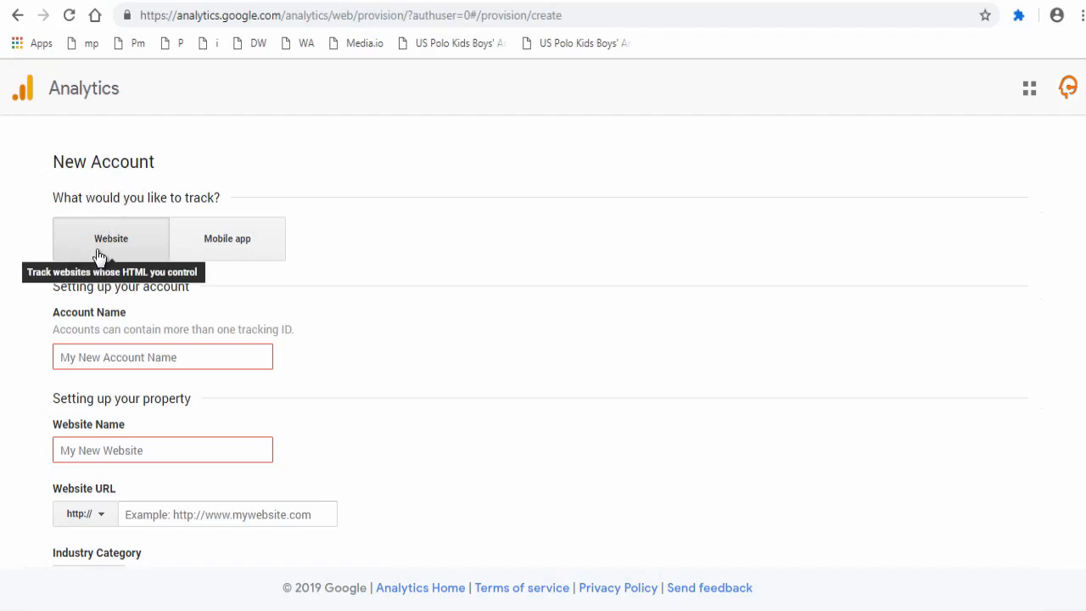
click(228, 238)
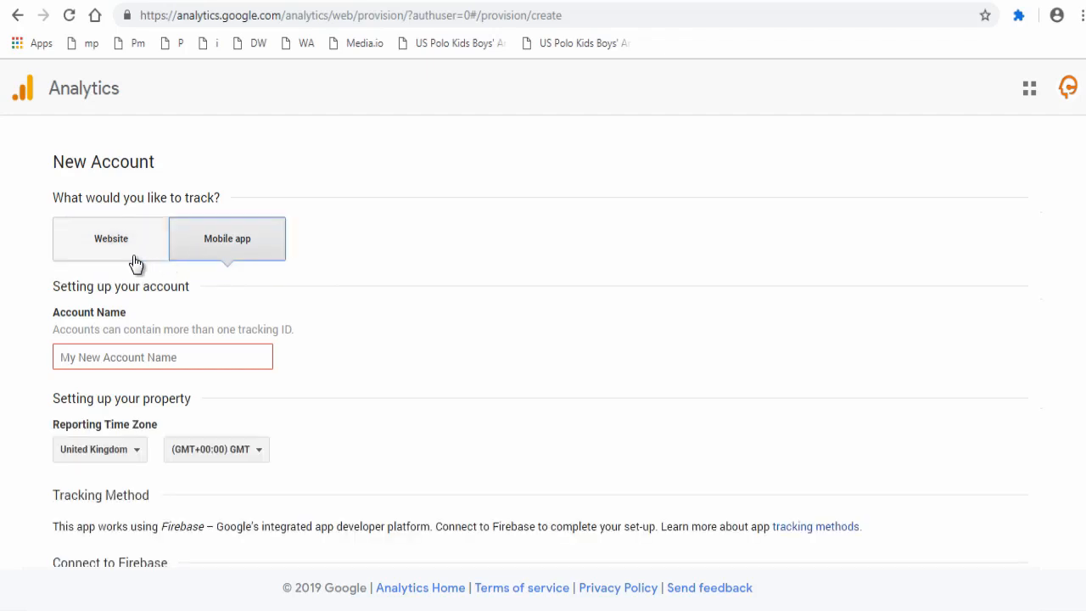
click(110, 237)
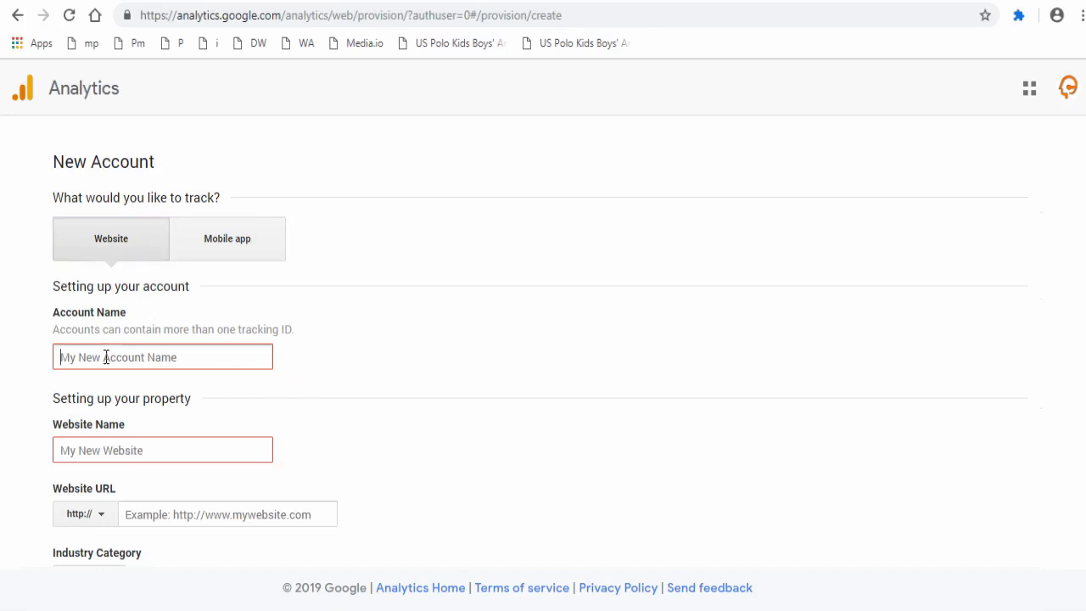
Name the account 'Tutorial Vlogs Google site Account', the website 'Tutorial Vlogs', and choose the https URL protocol
text(Tutorial Vlogs Google site Account)
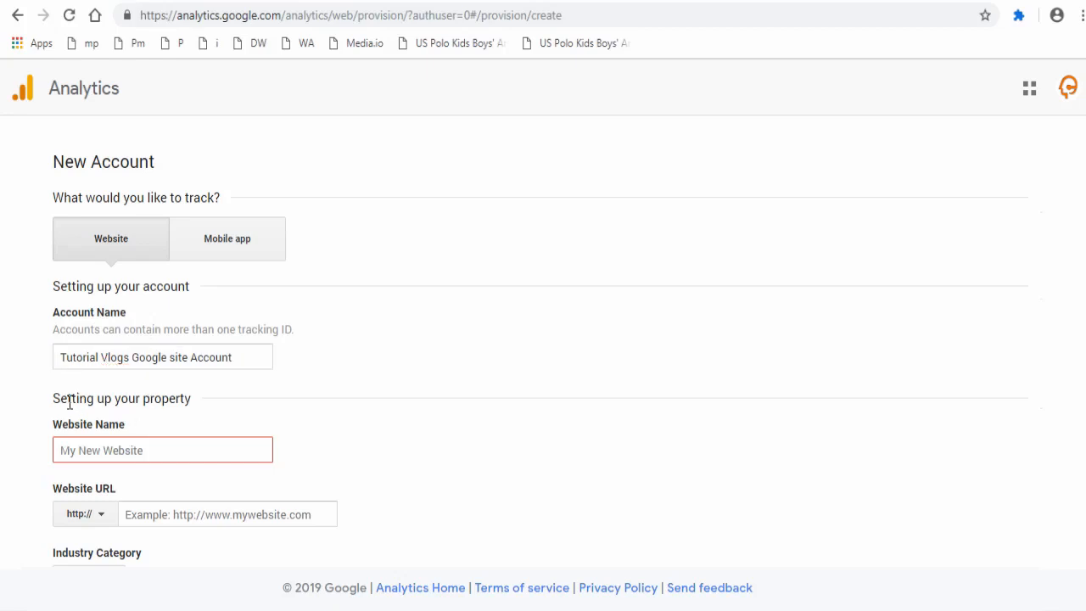
click(163, 450)
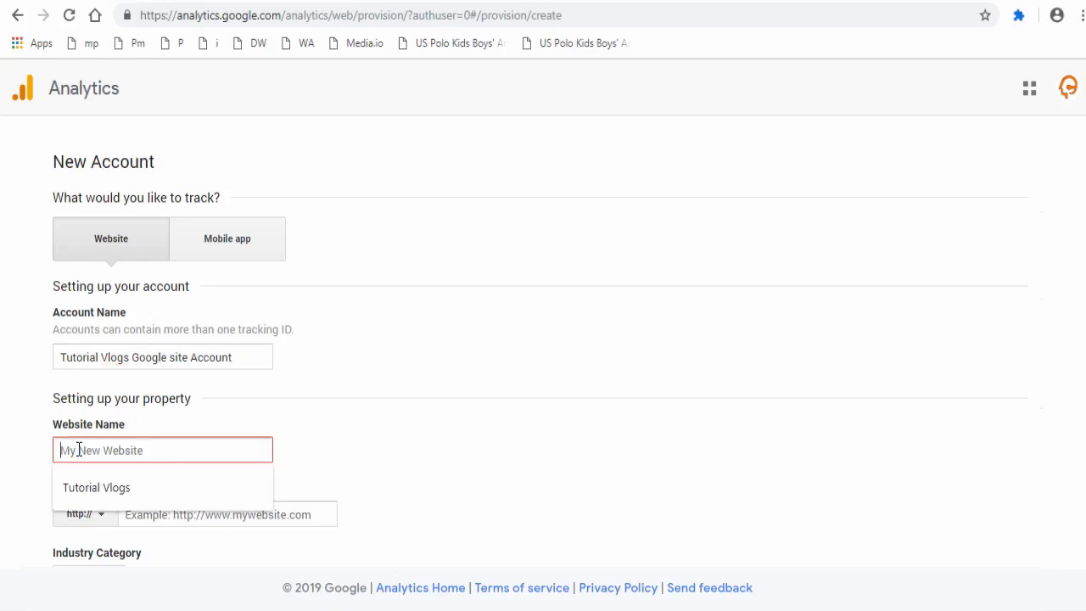
text(Tu)
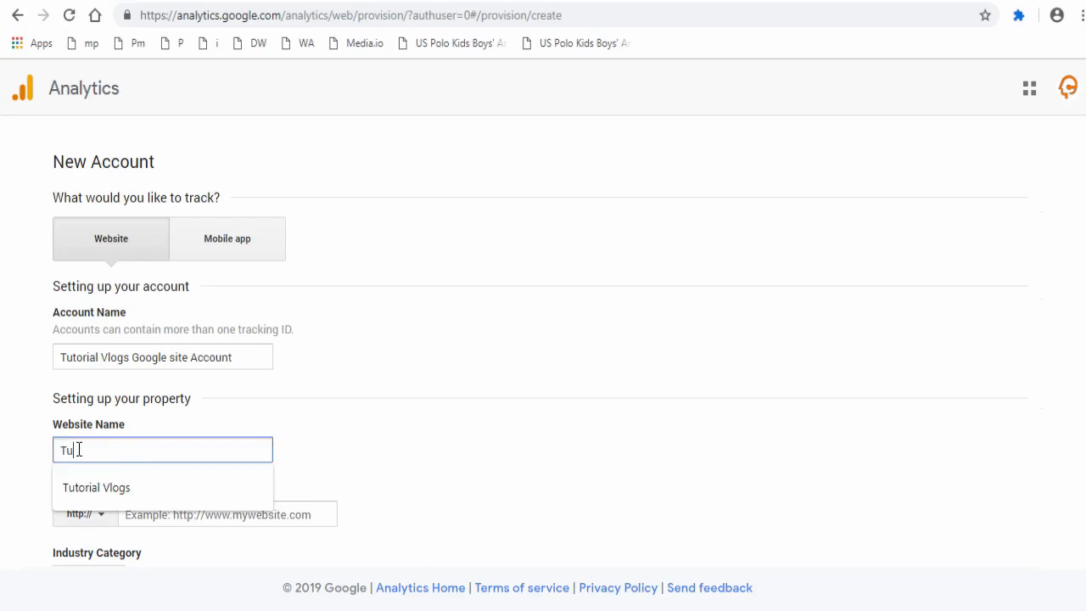
click(95, 488)
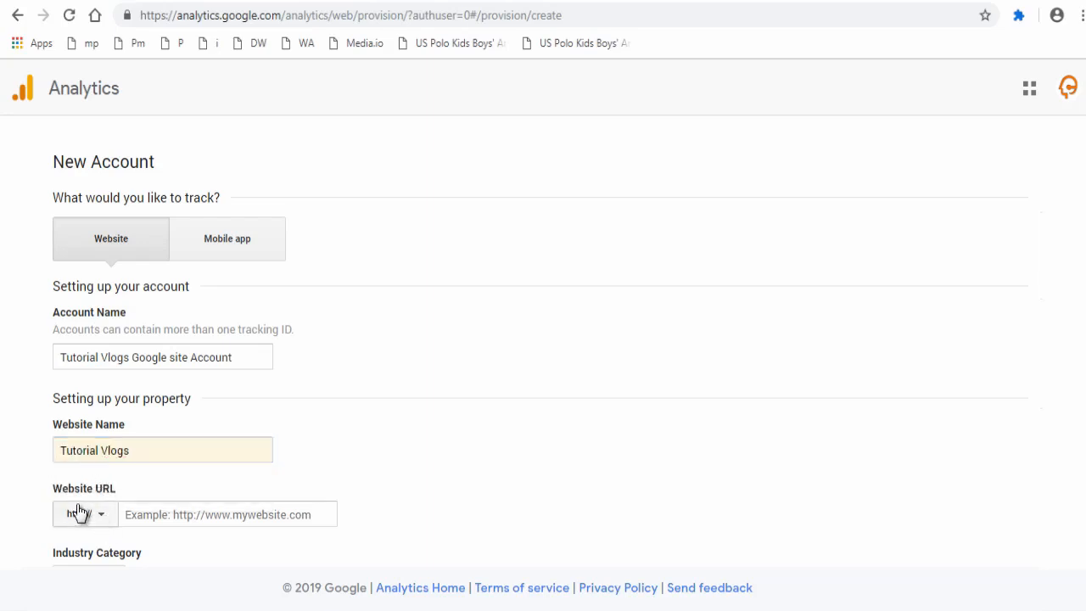
click(85, 514)
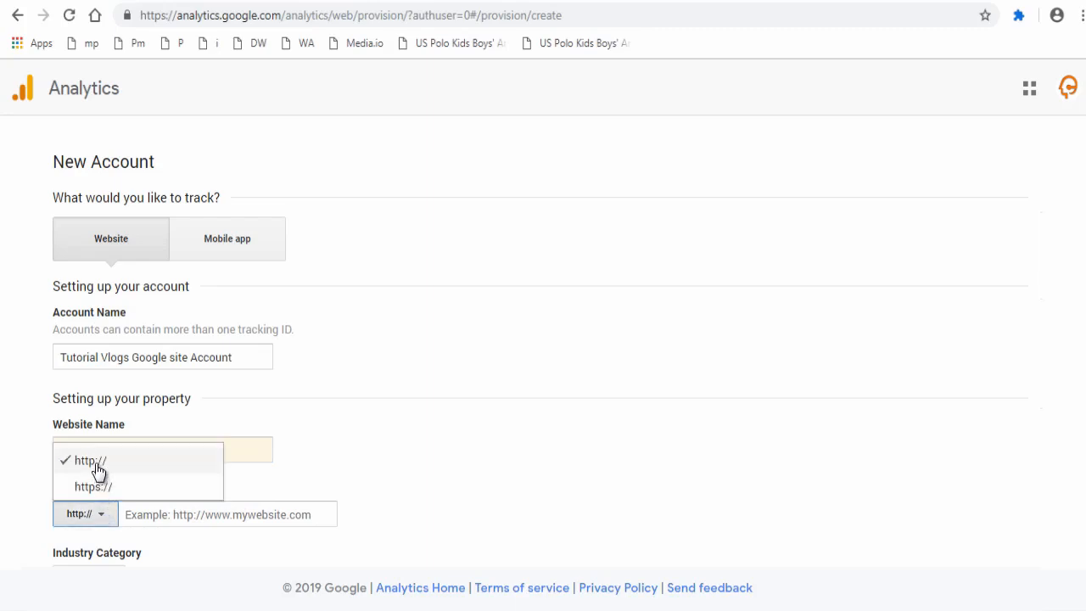
mouse_move(94, 492)
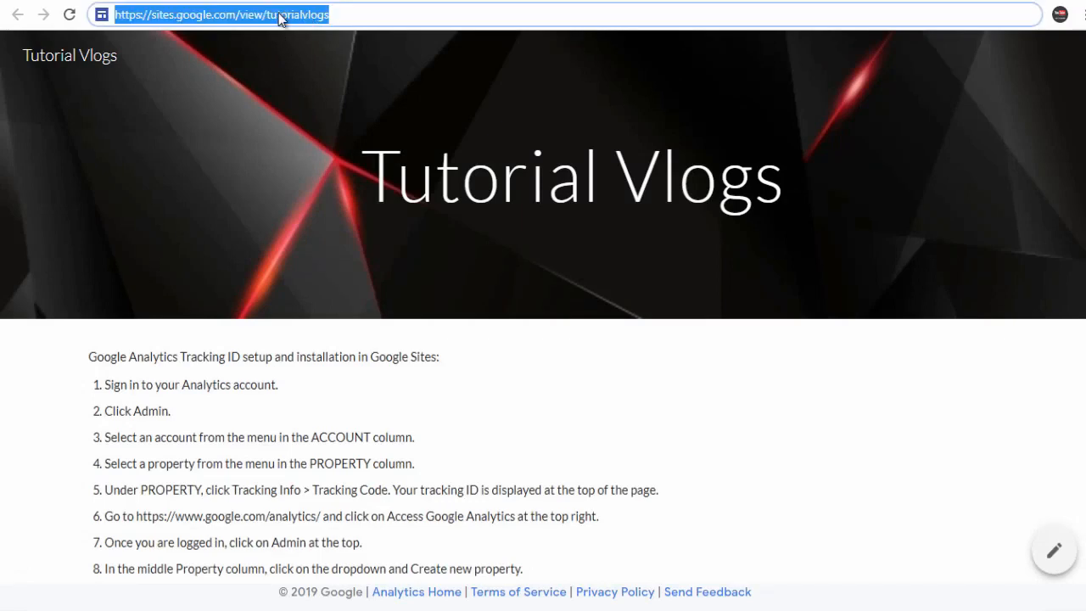
mouse_move(312, 82)
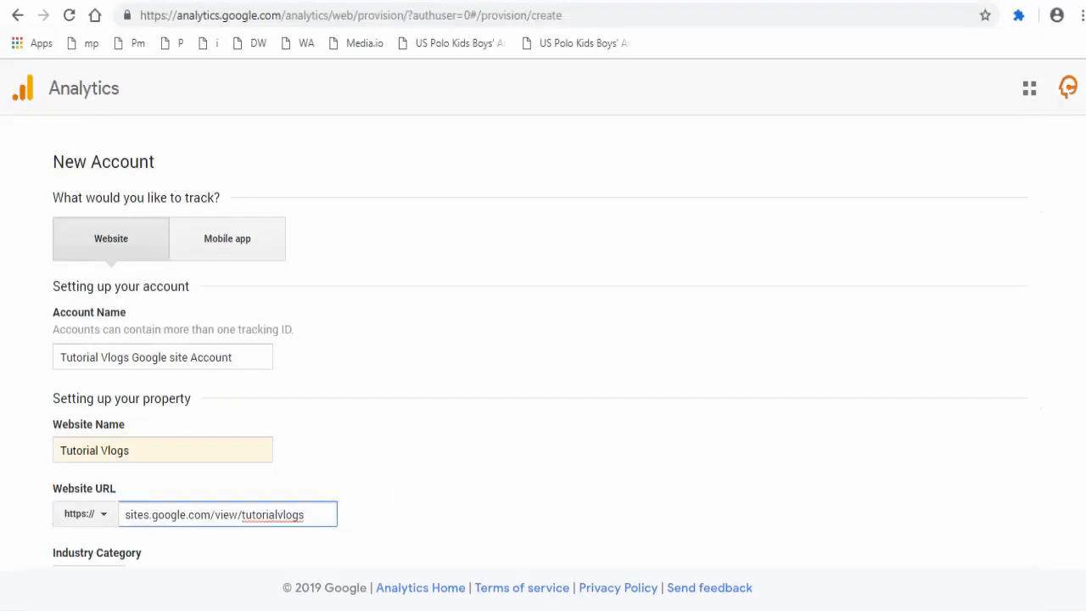
Set industry to Internet and Telecom, time zone to India, and untick technical support and account specialist sharing
scroll(down, 3)
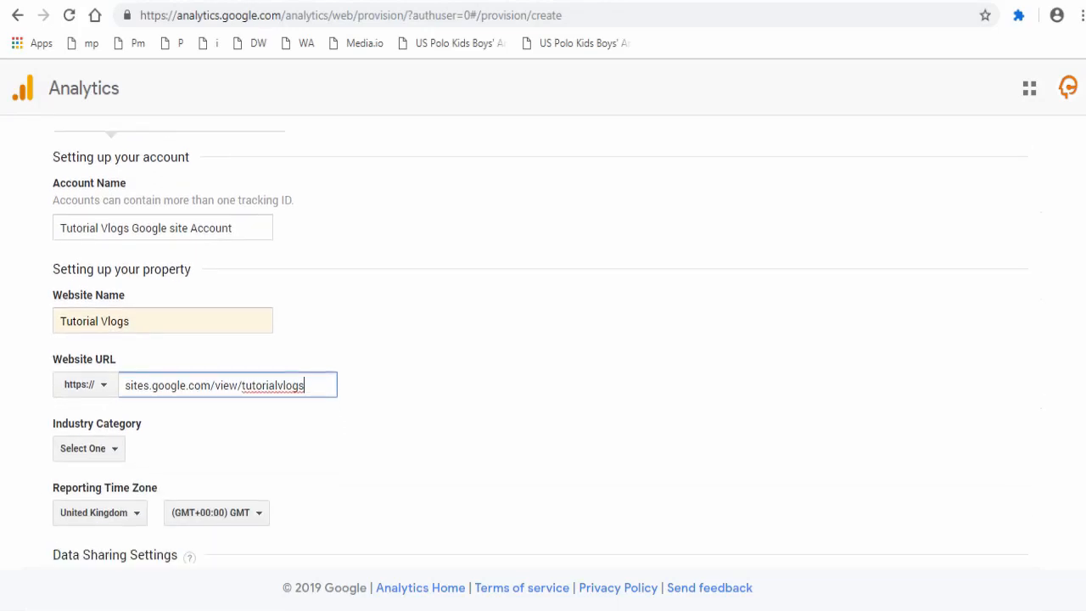
scroll(down, 3)
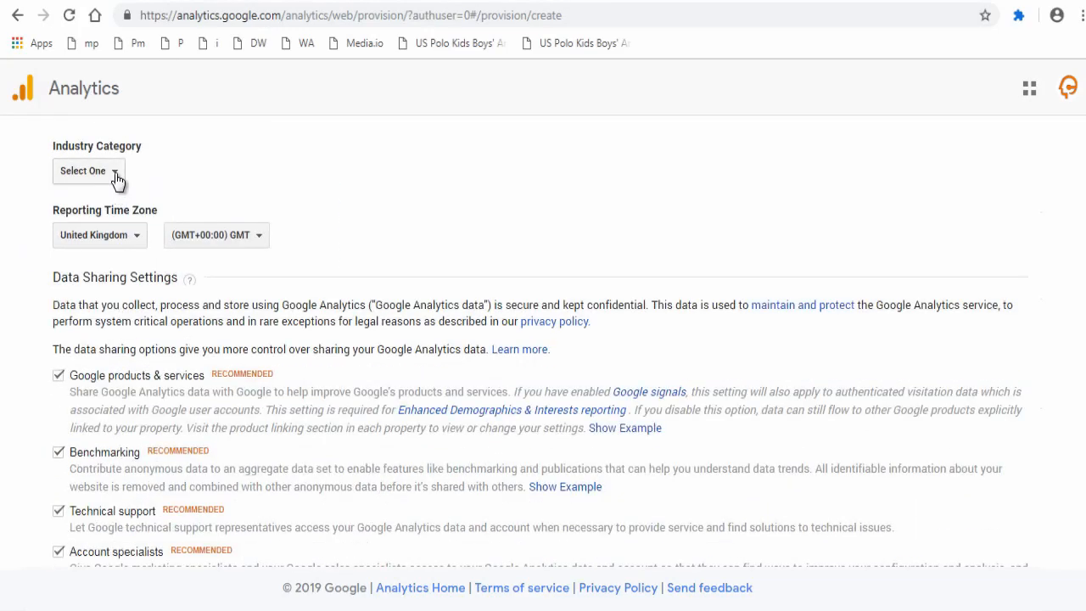
click(88, 169)
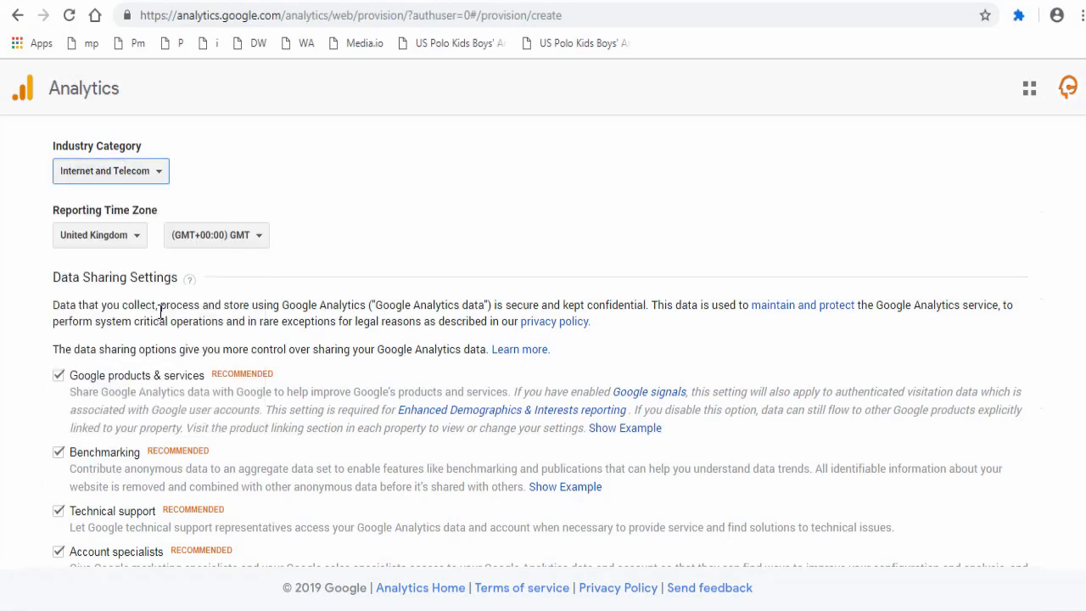
click(98, 234)
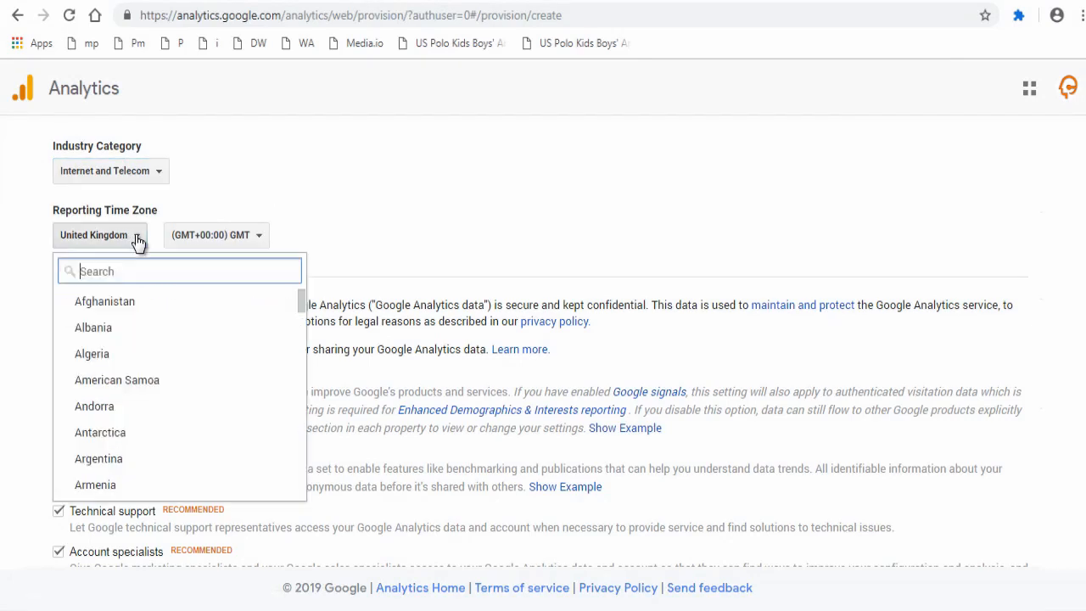
scroll(down, 3)
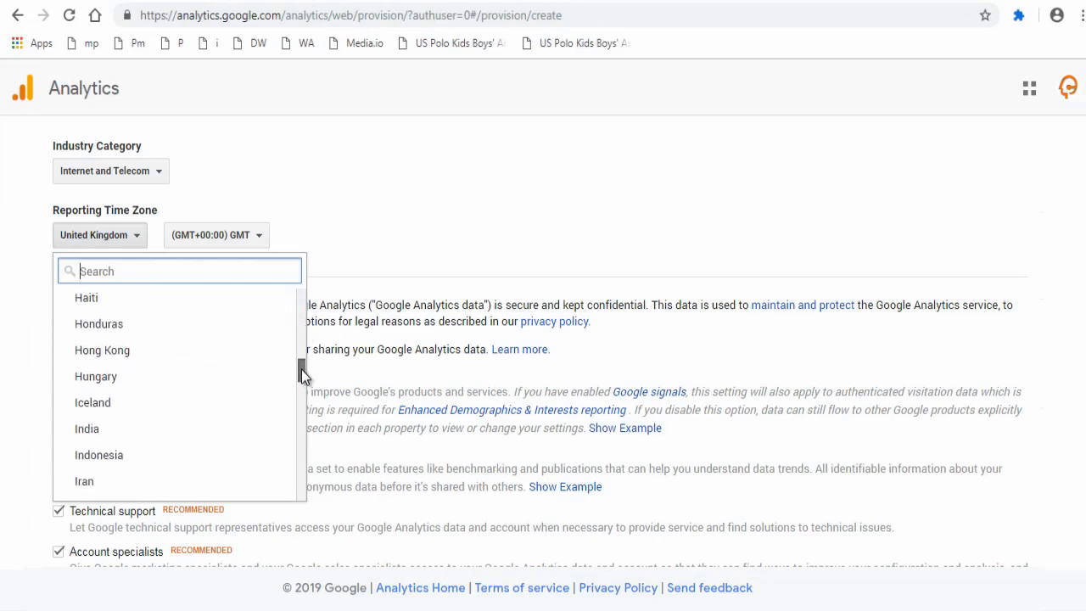
click(87, 428)
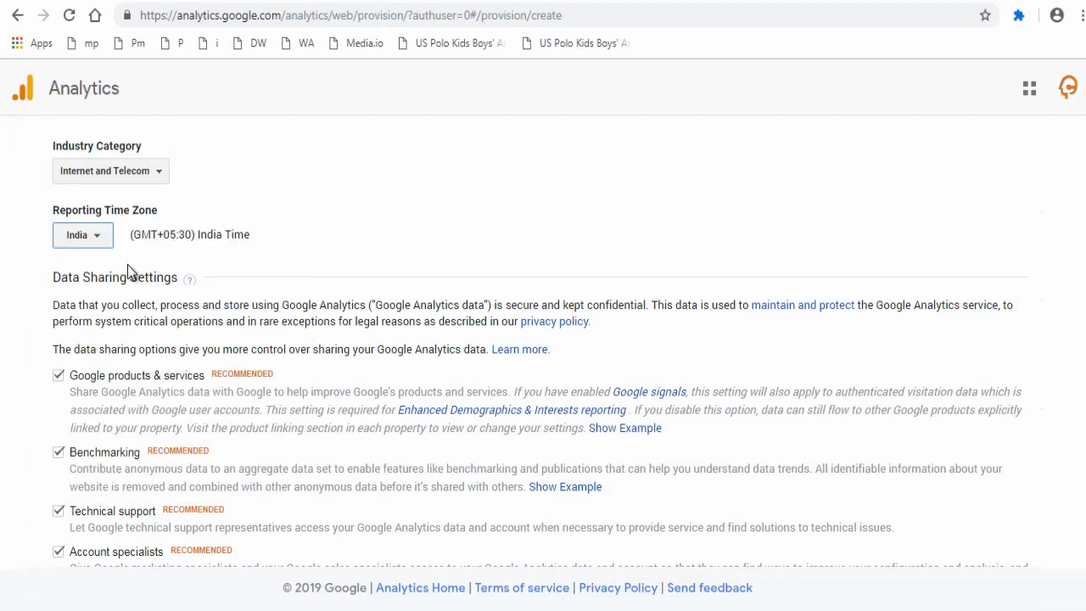
double_click(88, 276)
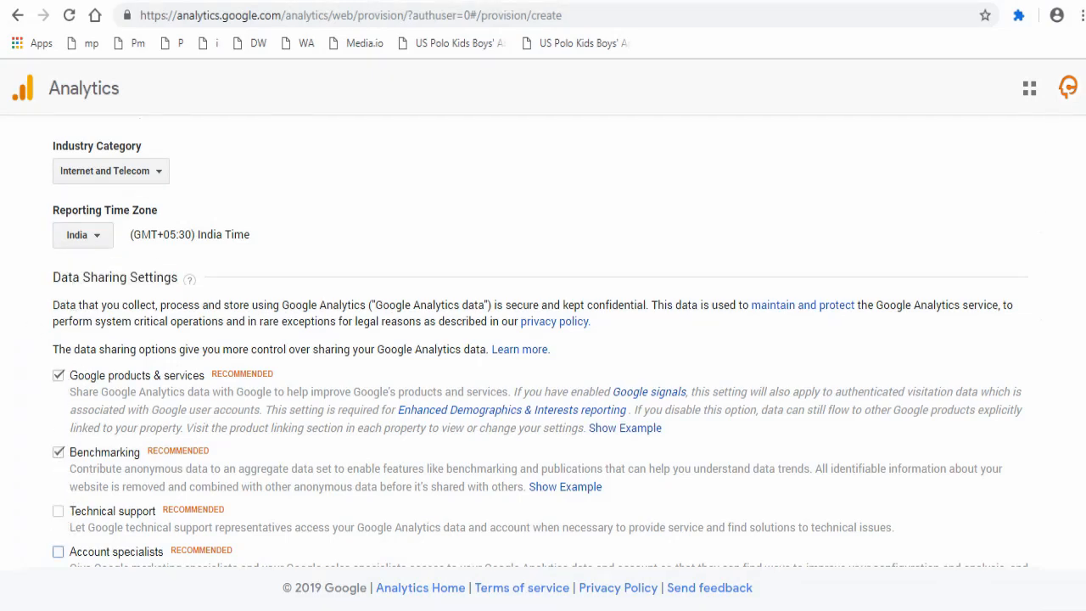
scroll(down, 3)
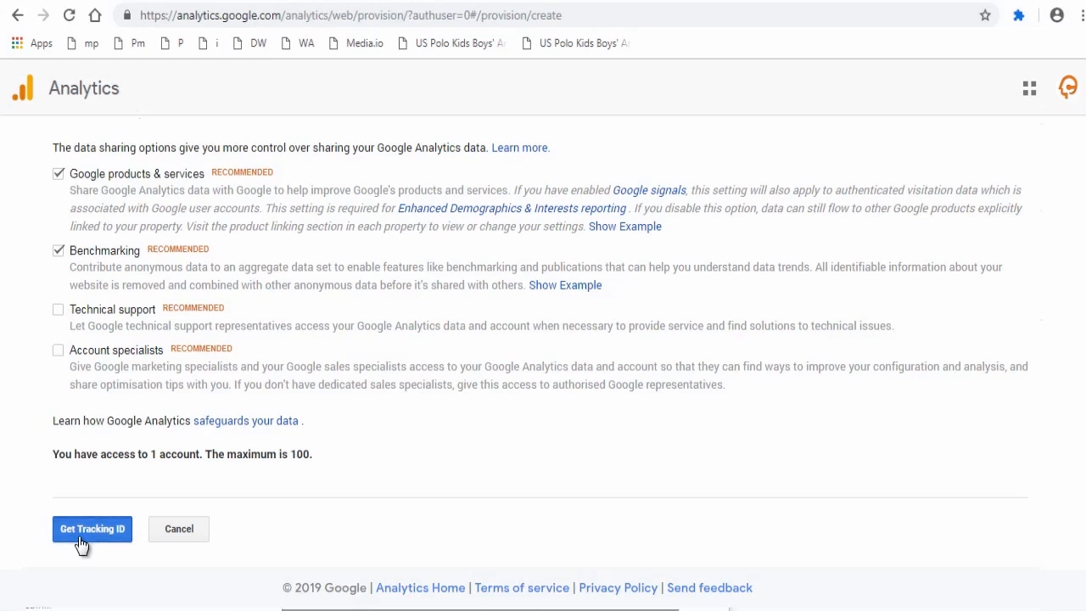
Get the tracking ID by accepting the GDPR processing and controller data protection terms
click(92, 530)
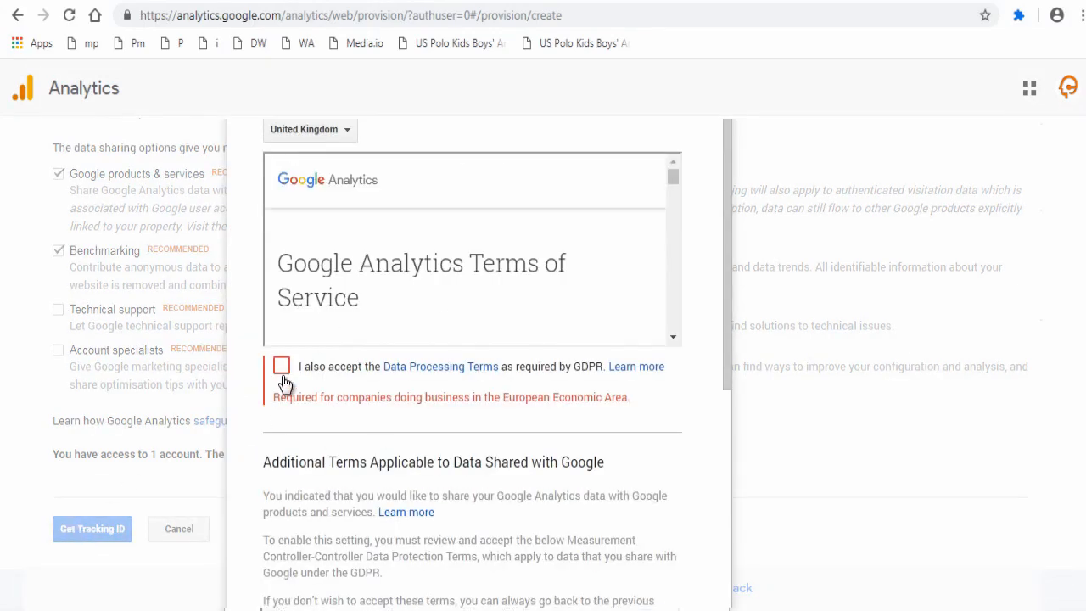
click(281, 367)
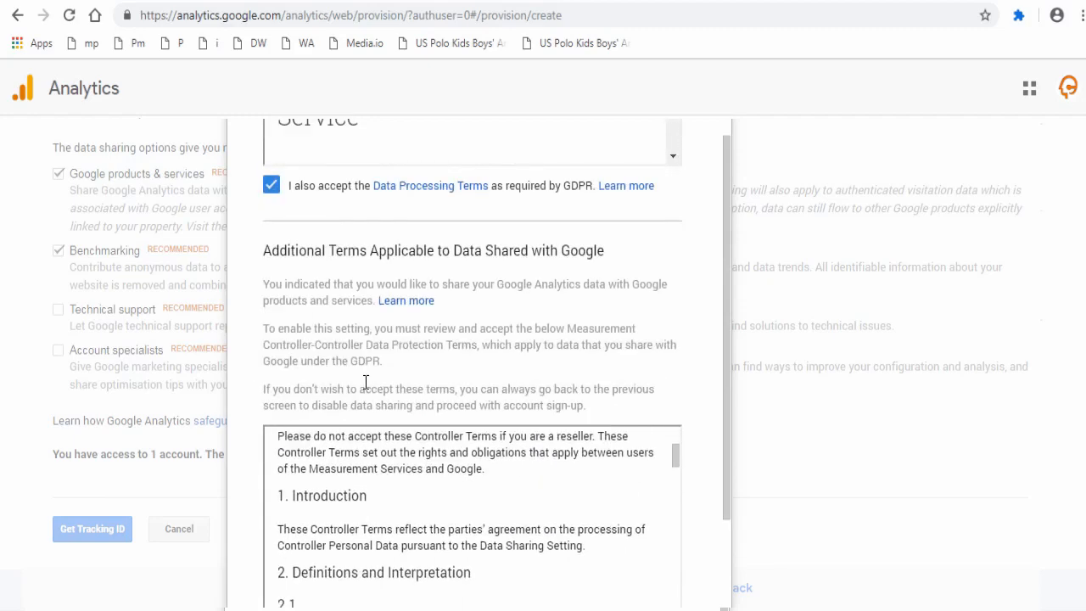
scroll(down, 3)
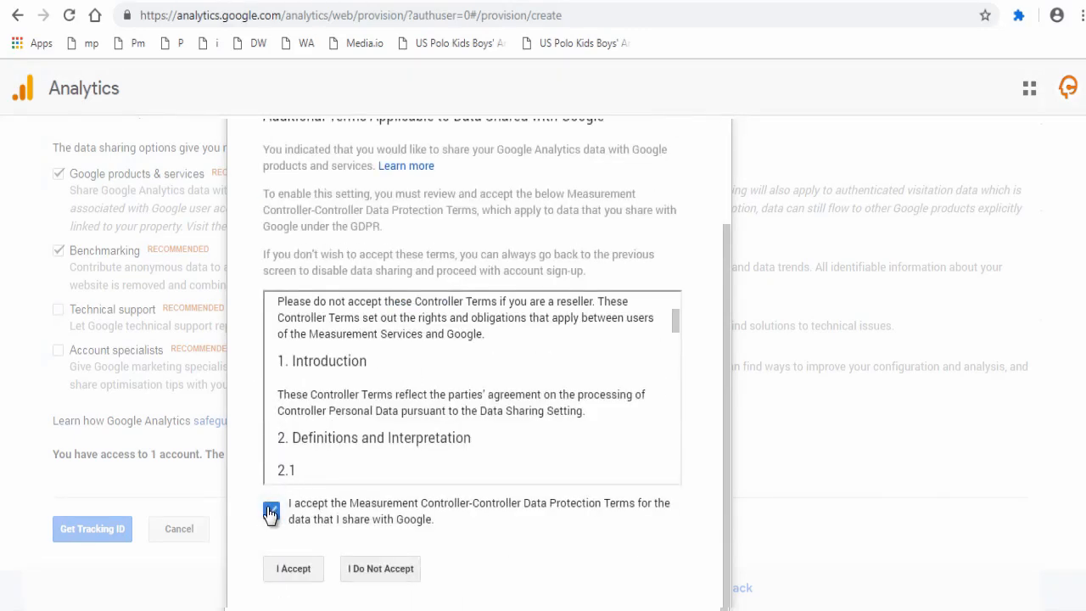
click(272, 509)
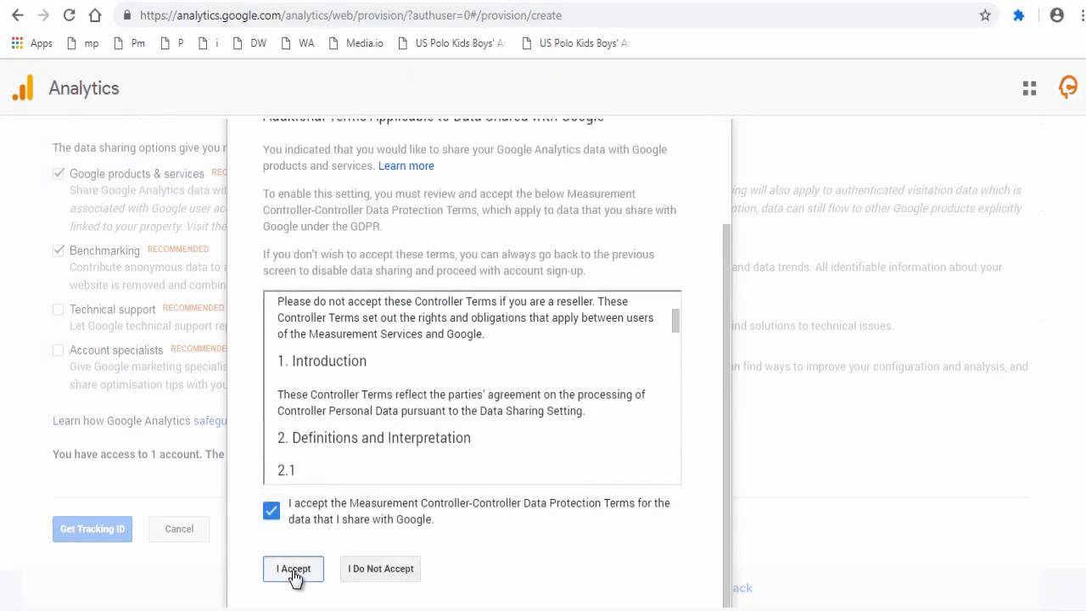
click(292, 569)
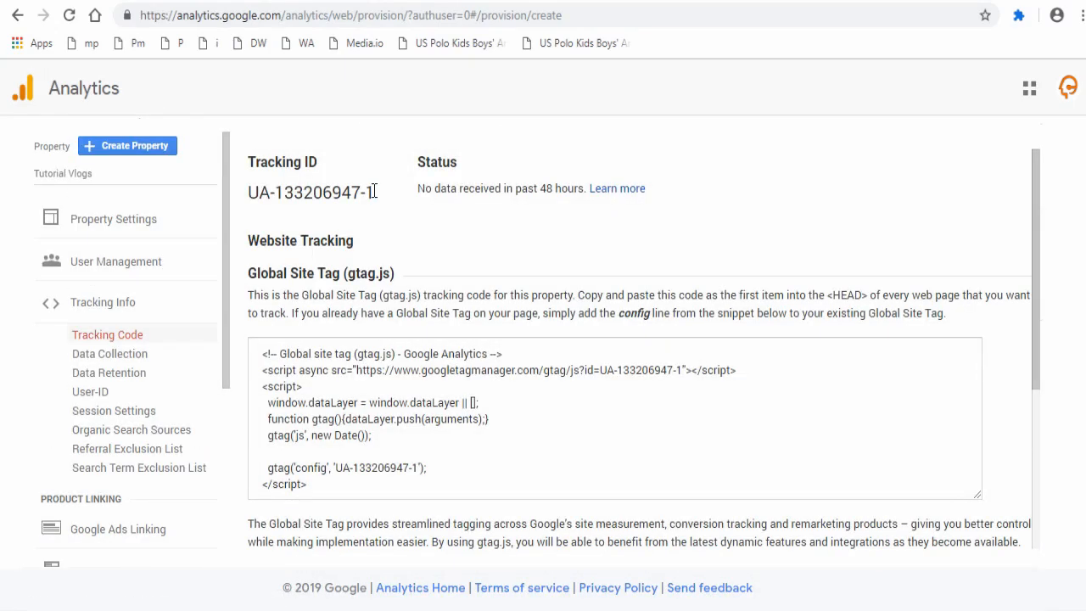
double_click(310, 192)
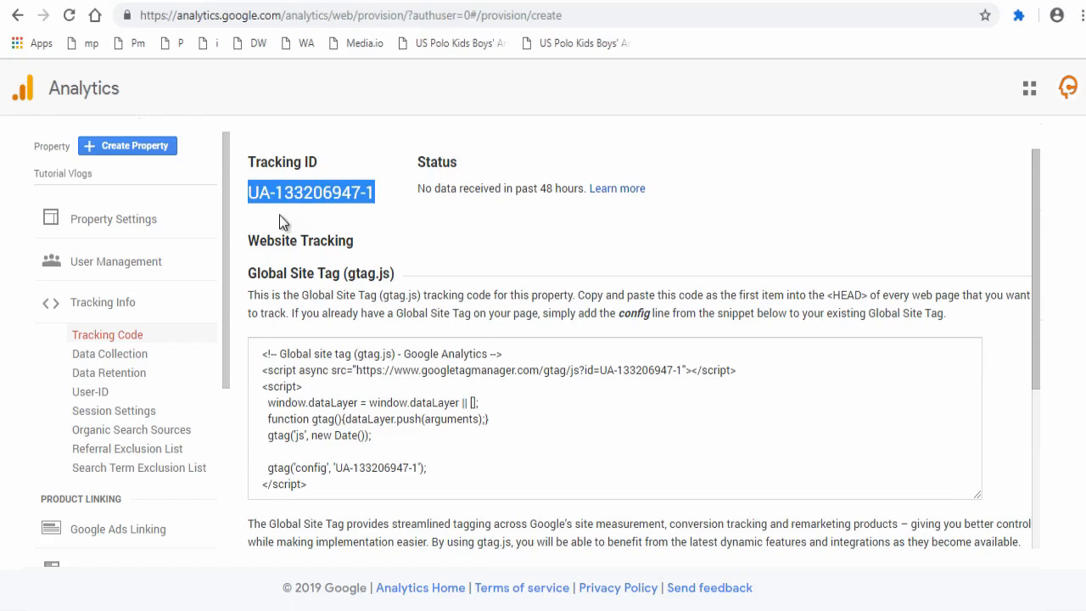
mouse_move(320, 214)
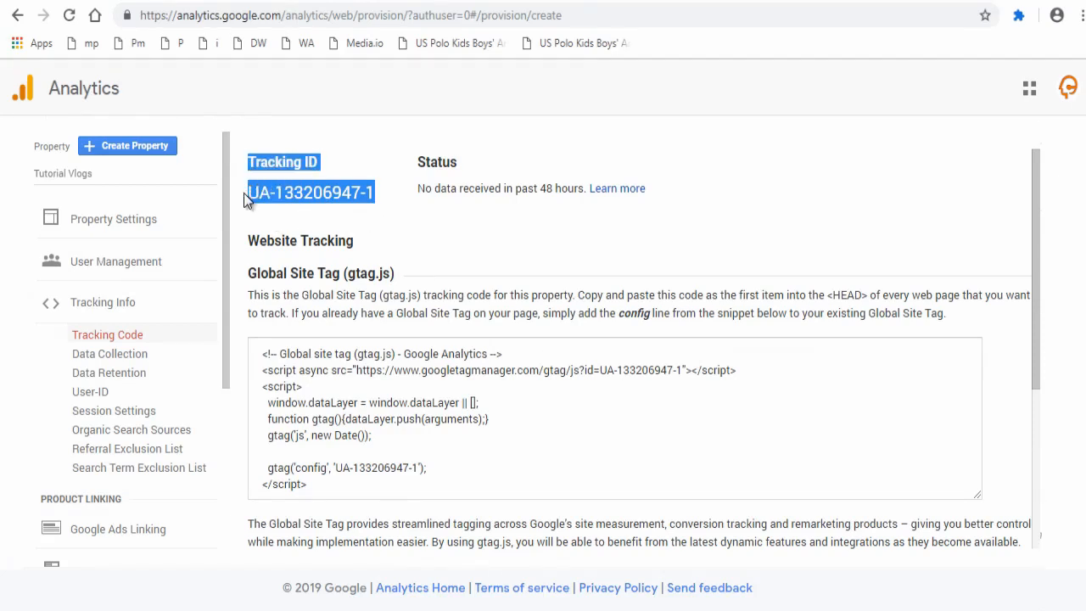
right_click(309, 192)
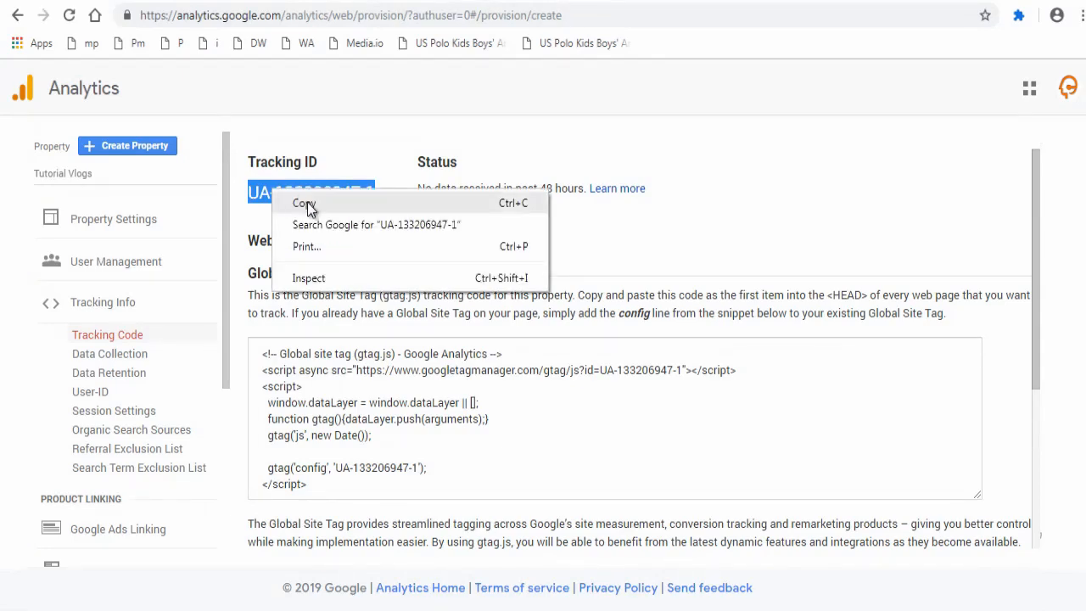
click(304, 203)
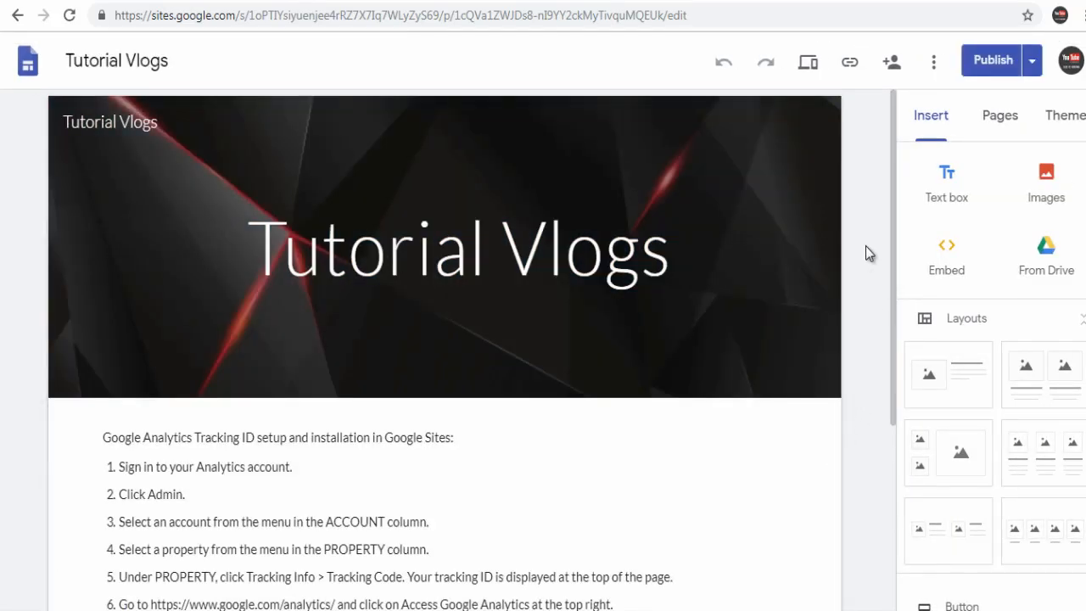
mouse_move(934, 61)
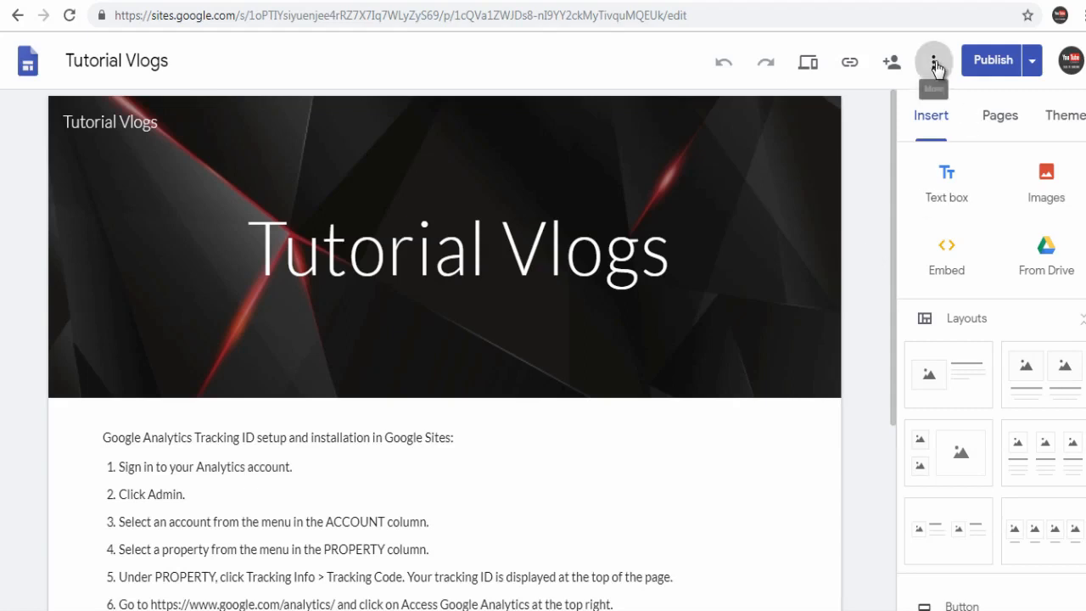
click(933, 61)
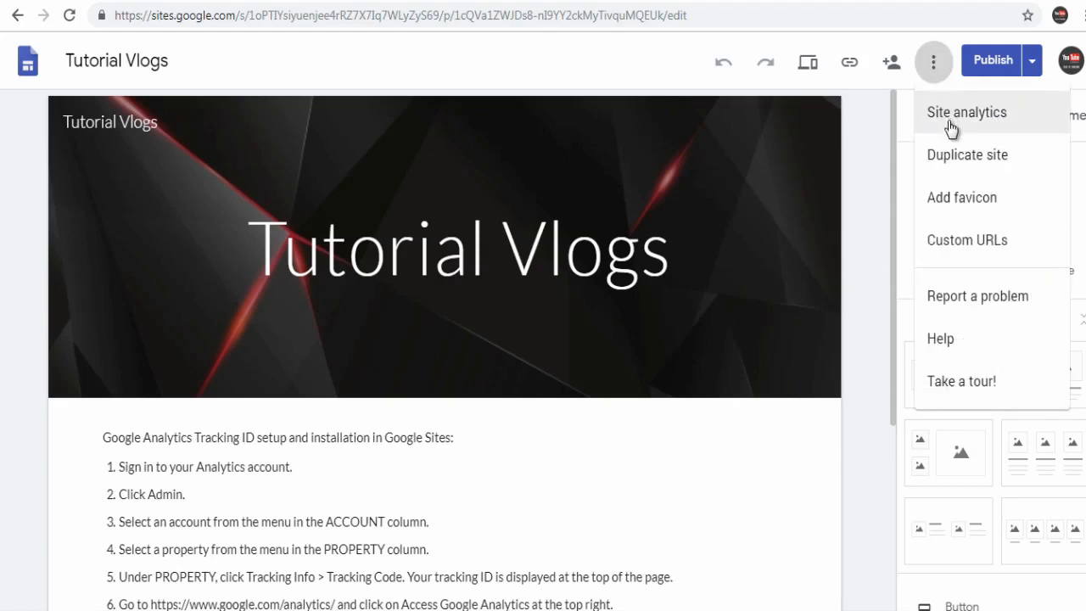
click(968, 112)
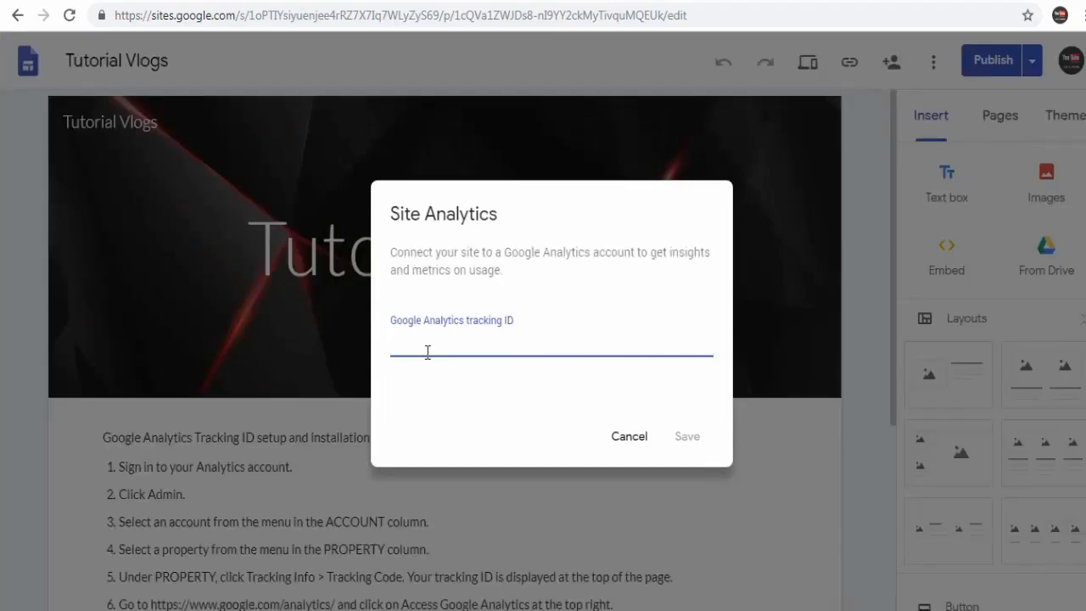
right_click(428, 352)
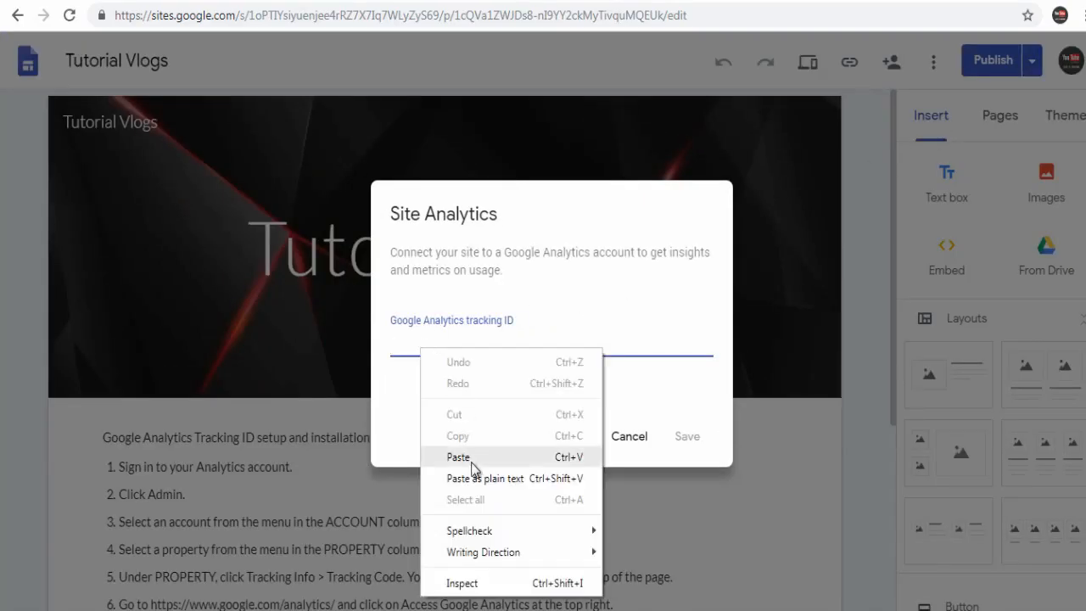
click(459, 456)
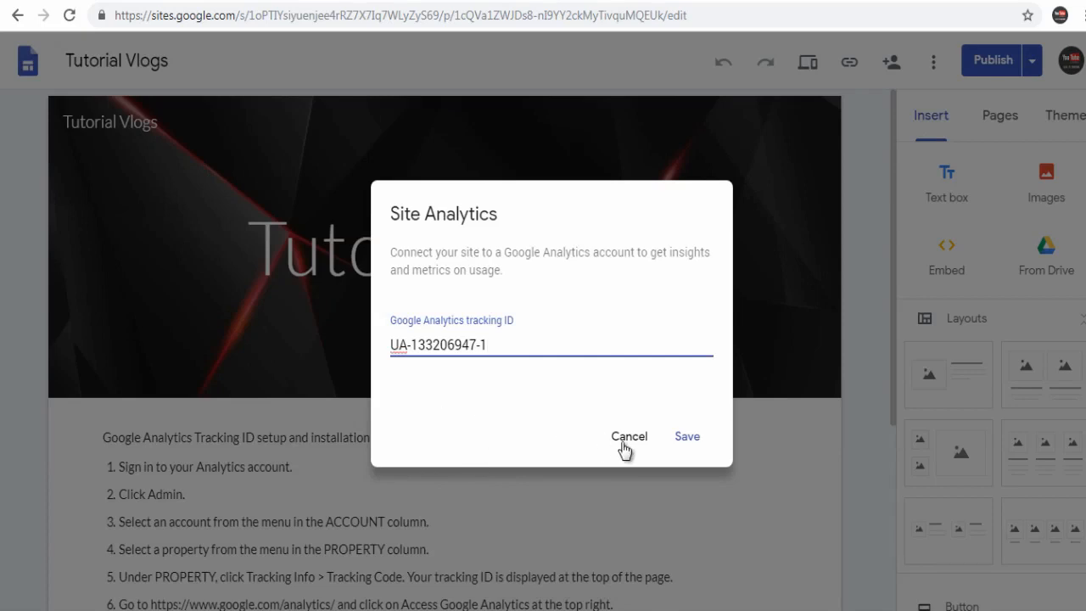
click(686, 437)
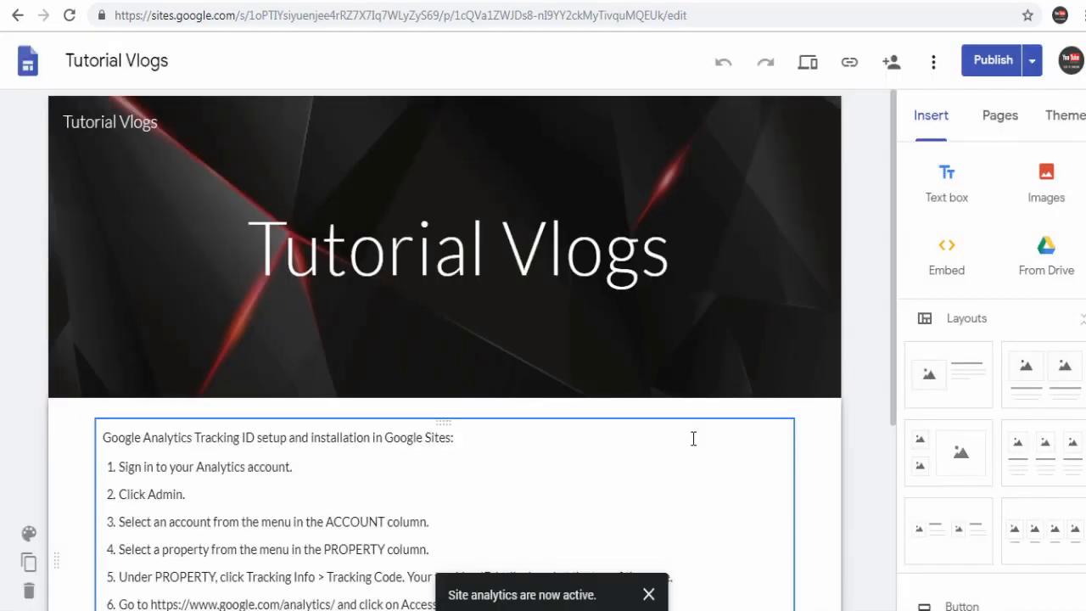